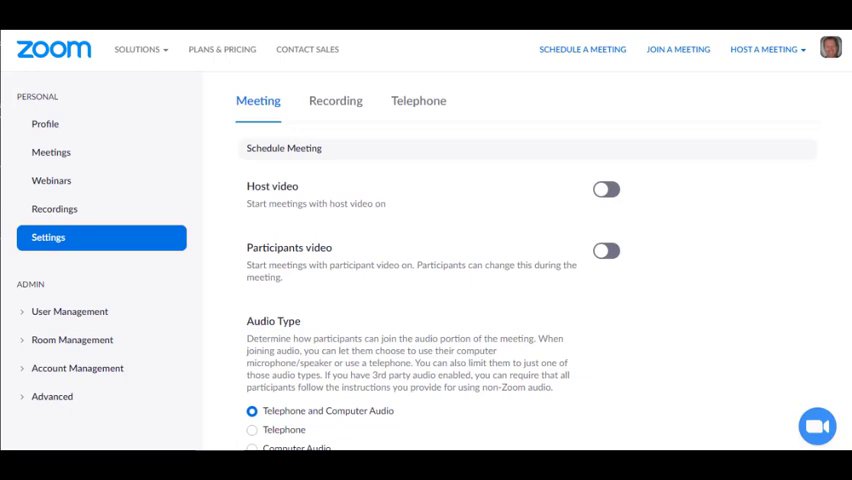
mouse_move(616, 268)
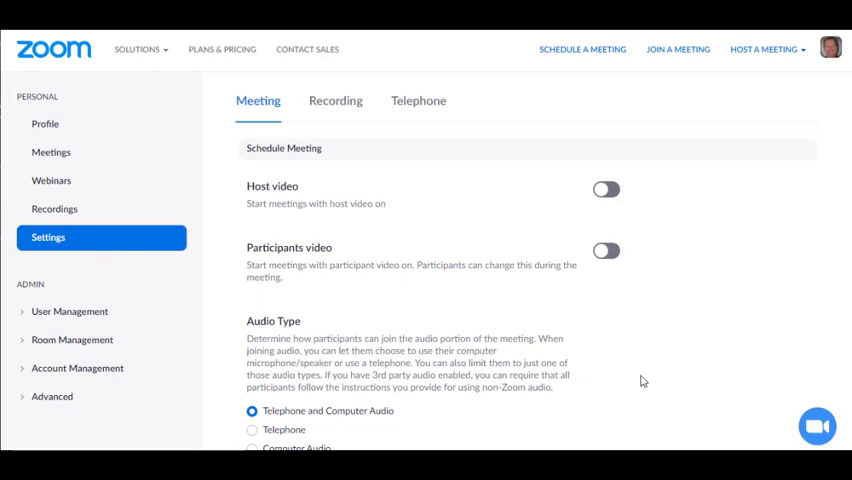
mouse_move(500, 282)
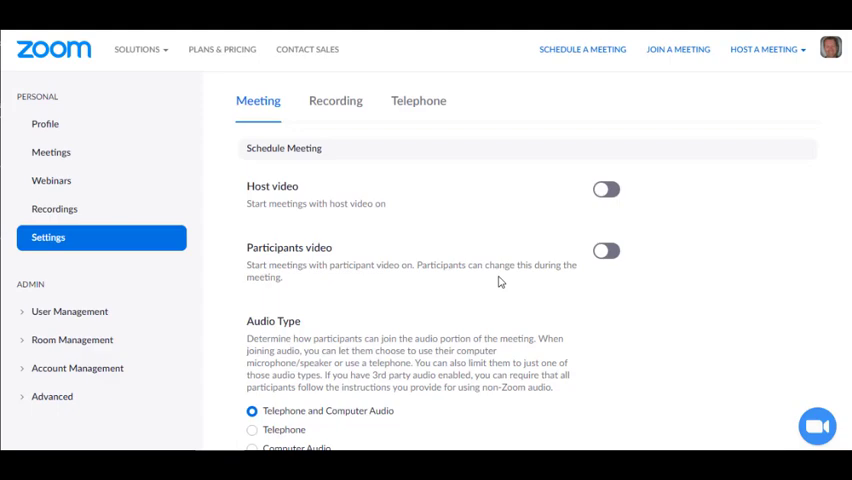
- Show the FEd Master Program - Webinar 1 meeting's polls section listing Introductions and Learning Theories
scroll("down", 3)
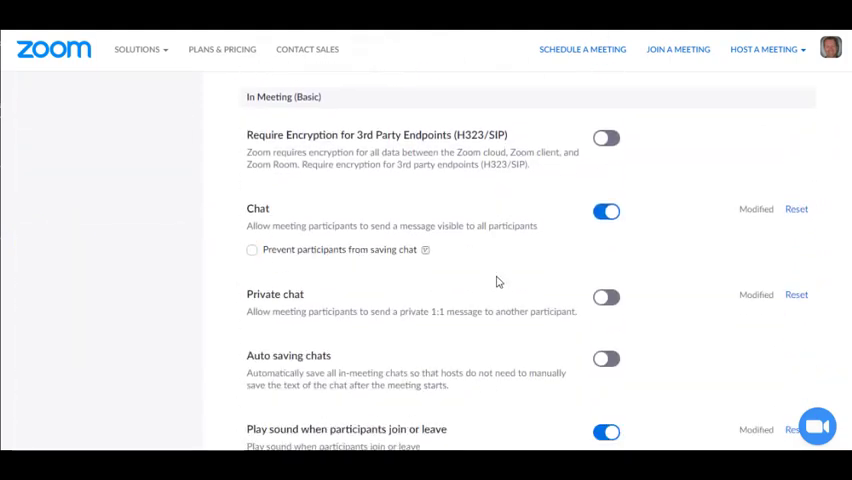
scroll("down", 3)
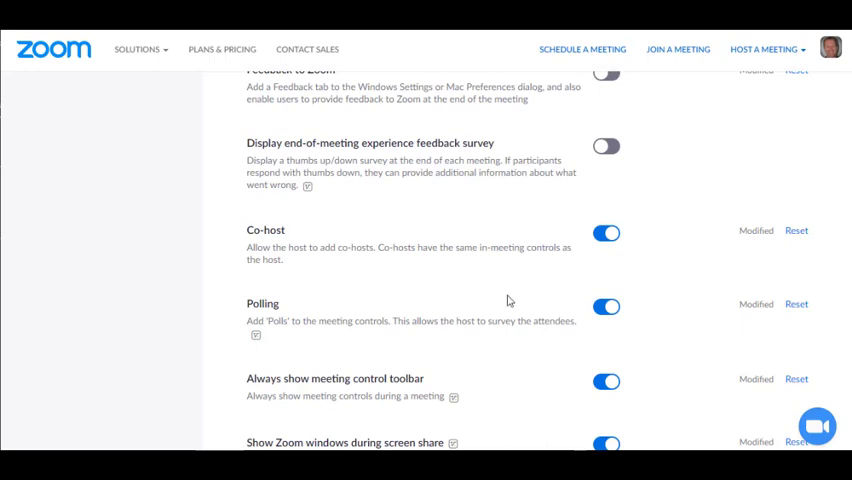
mouse_move(612, 320)
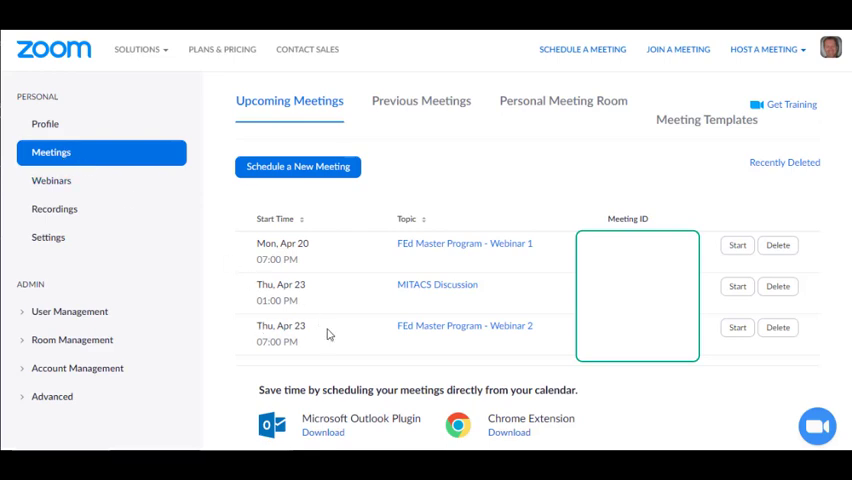
mouse_move(436, 284)
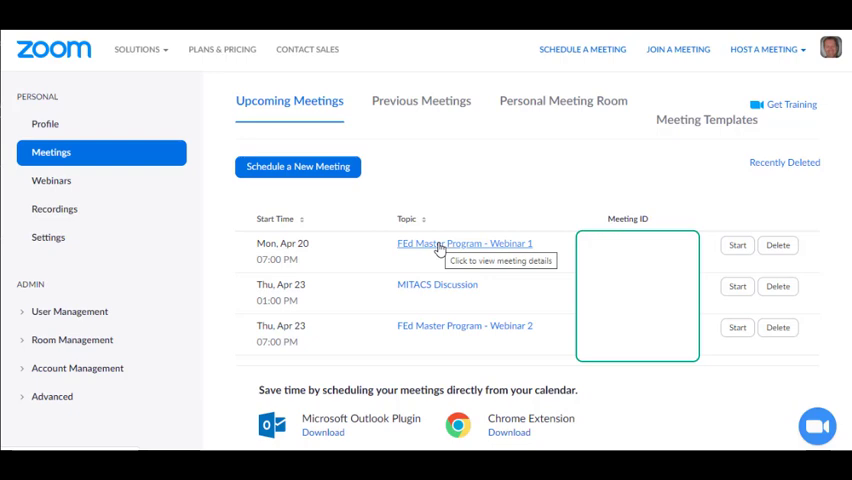
left_click(464, 244)
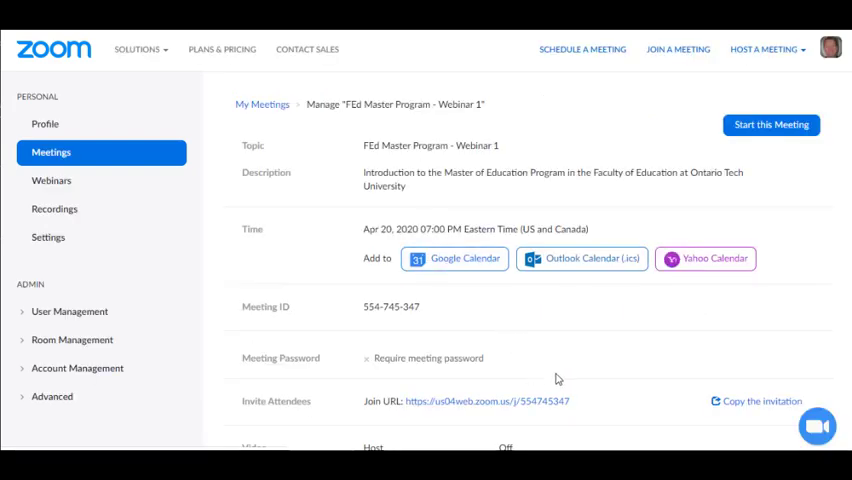
scroll("down", 3)
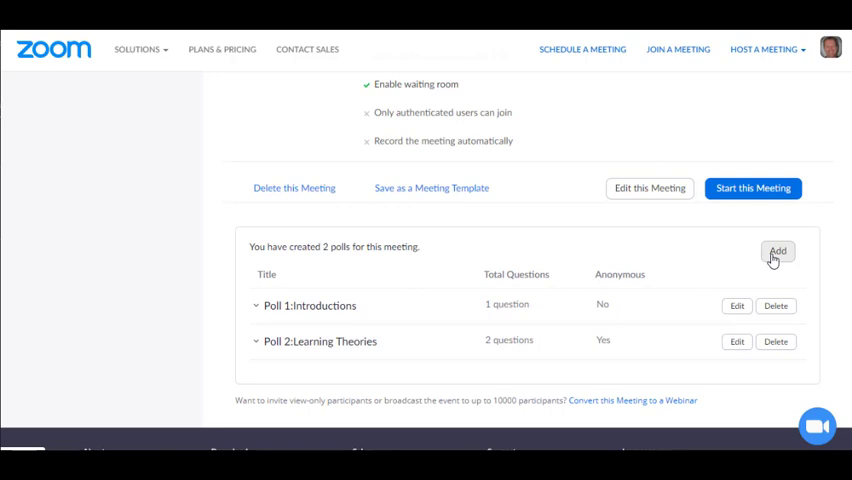
- Add an anonymous poll asking the square root of 16 with answers 2, 3, 4 and 256
left_click(778, 252)
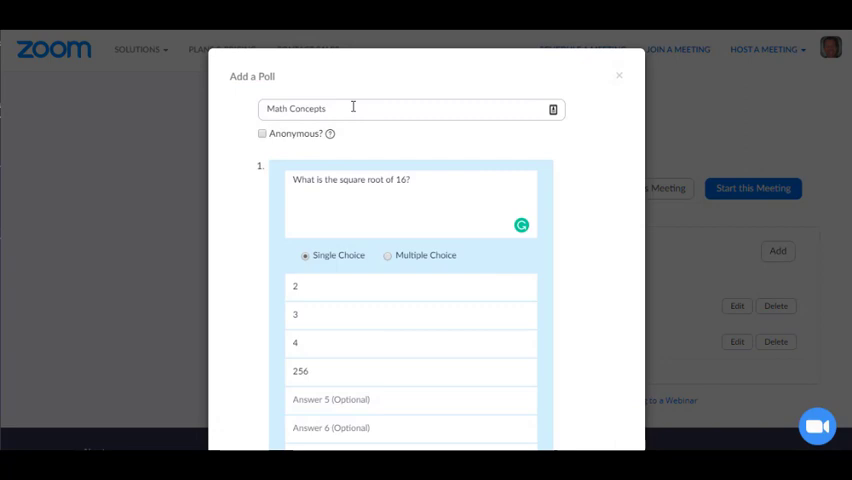
mouse_move(244, 148)
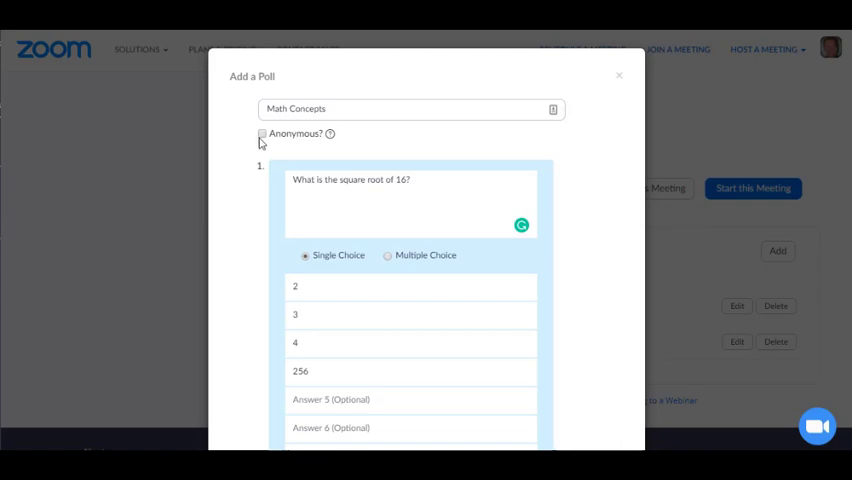
left_click(262, 132)
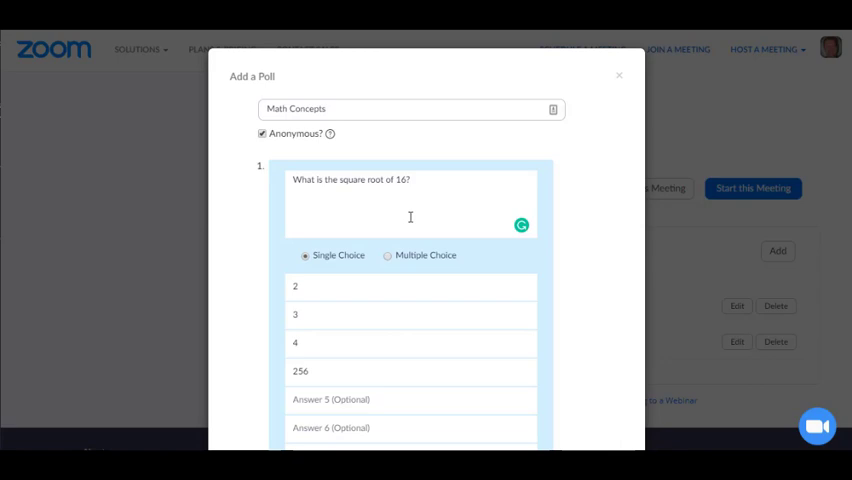
mouse_move(310, 284)
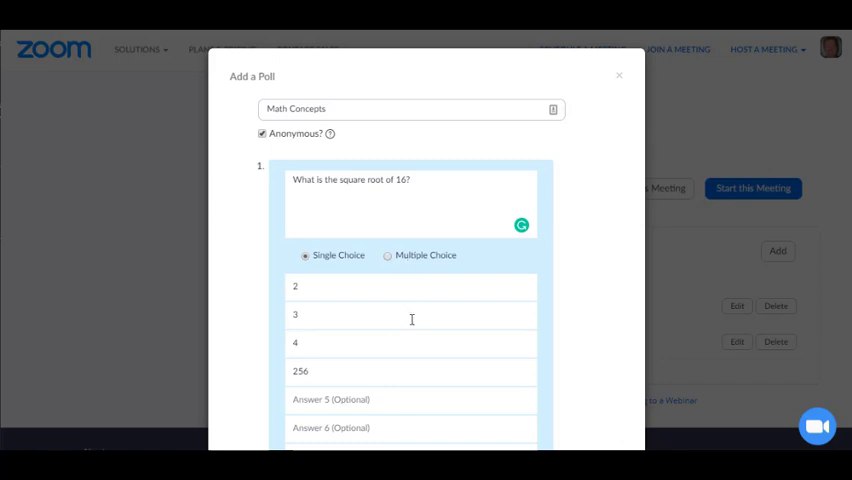
scroll("down", 3)
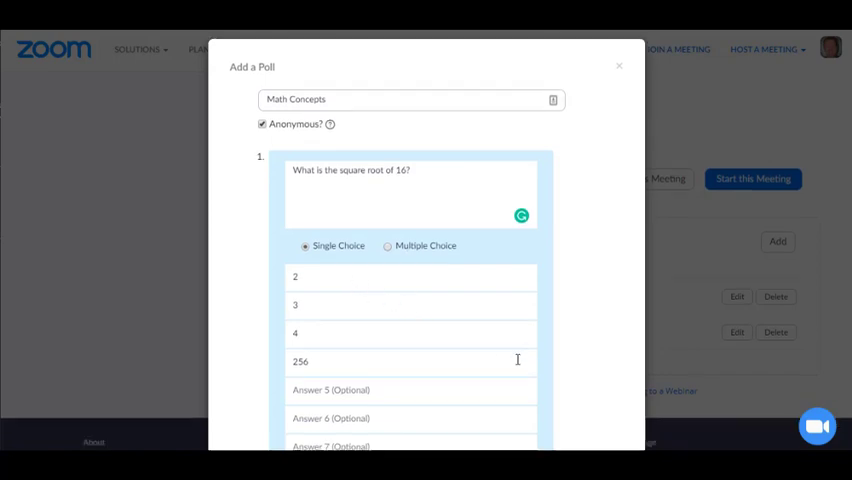
scroll("down", 3)
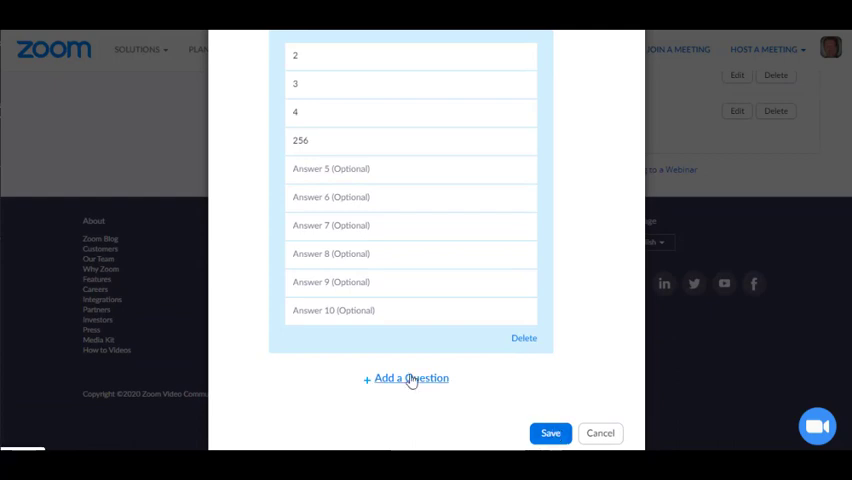
- Add a second question with answers English, Science, Physics, Art, Physical Education and save the poll
left_click(412, 378)
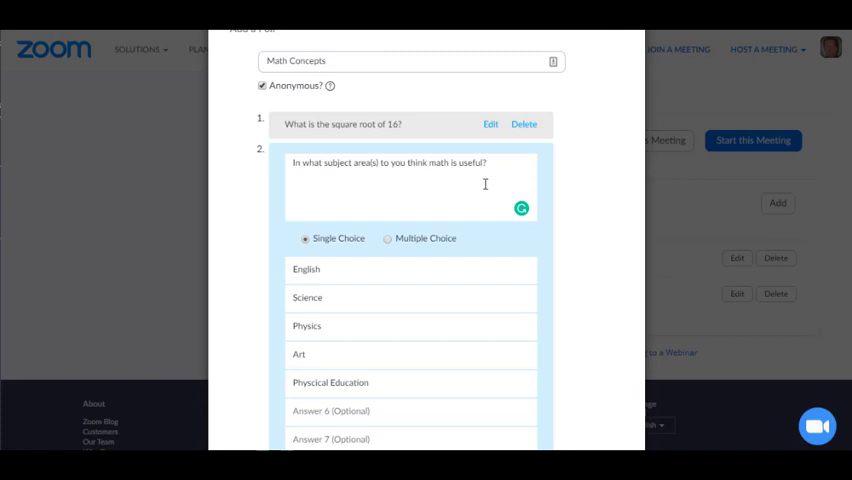
mouse_move(340, 370)
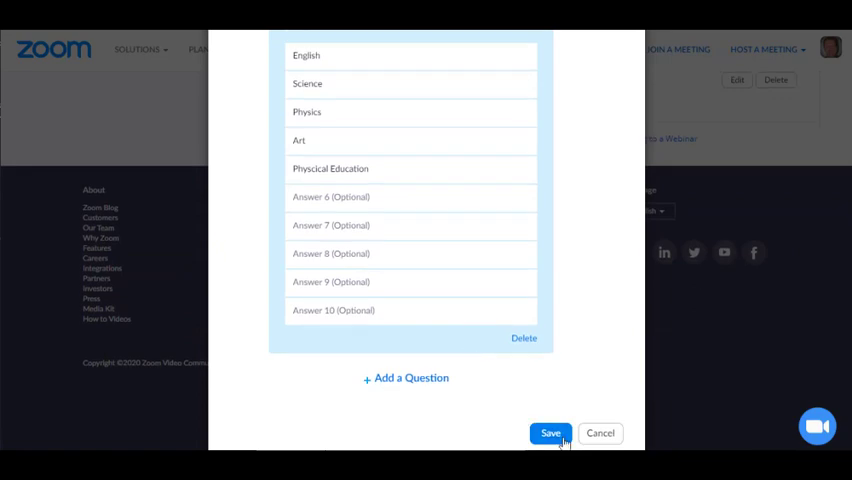
left_click(550, 432)
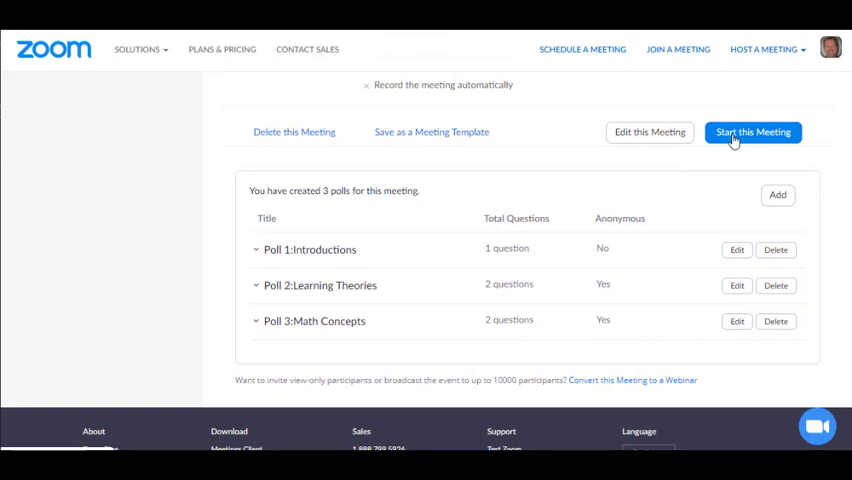
- Start the meeting and select Polling 3: Math Concepts in the Polls window
left_click(752, 132)
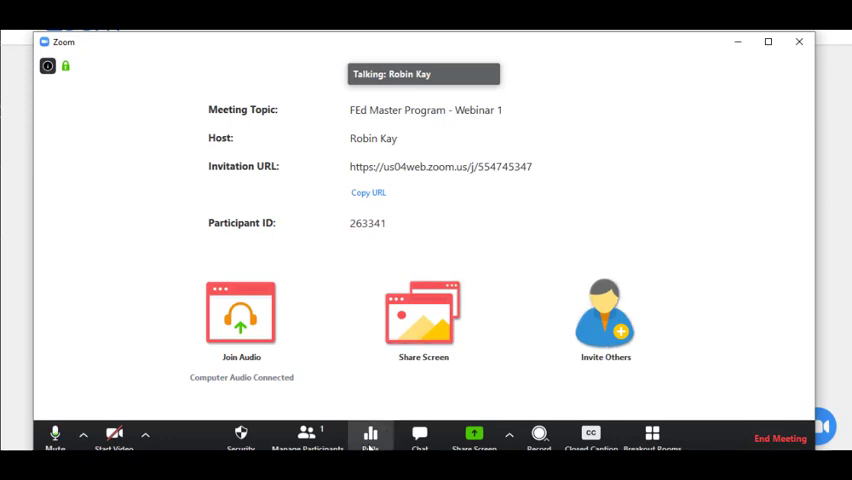
left_click(370, 436)
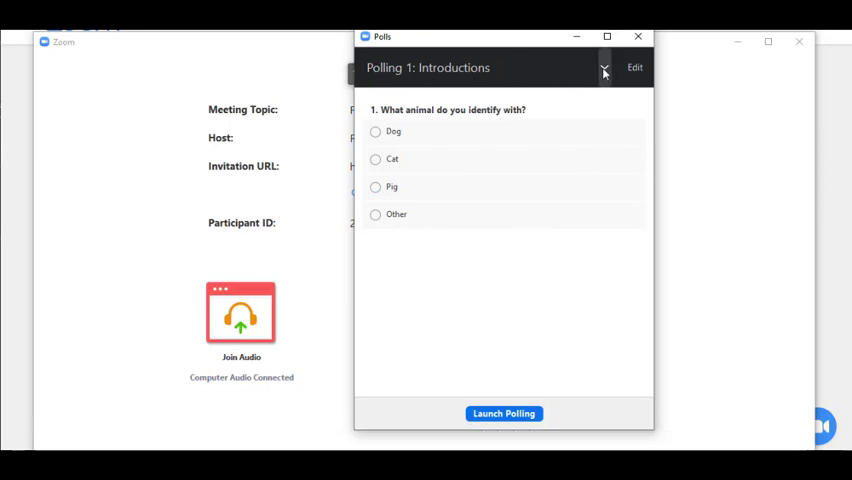
left_click(604, 68)
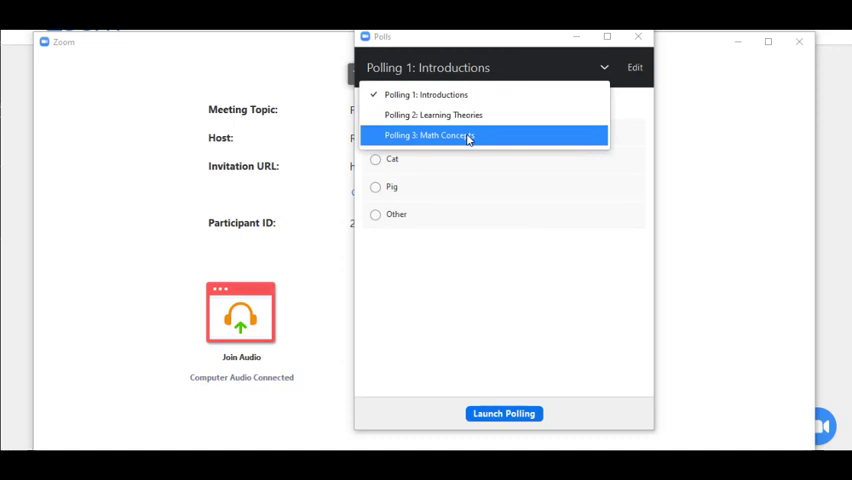
left_click(436, 136)
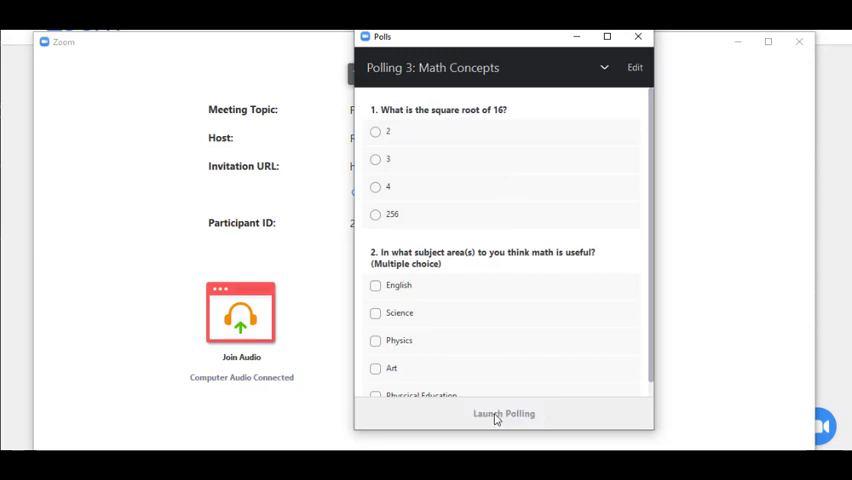
- Launch the Math Concepts poll live to attendees with no votes yet
left_click(504, 412)
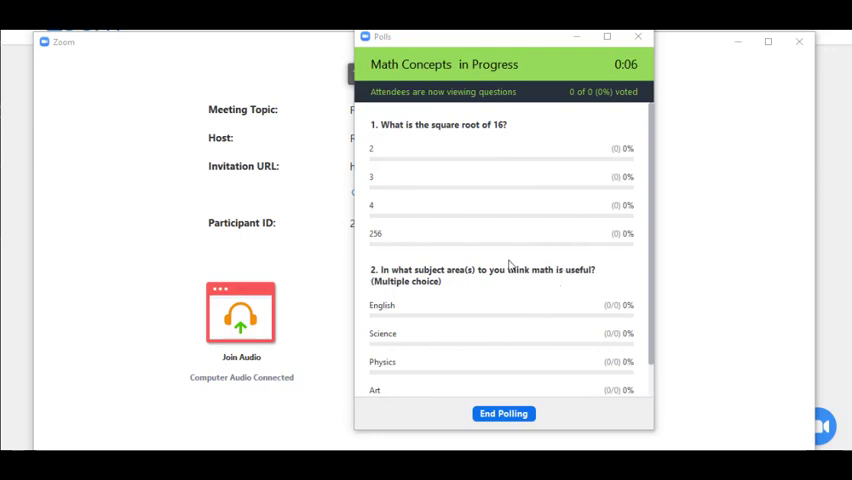
mouse_move(576, 192)
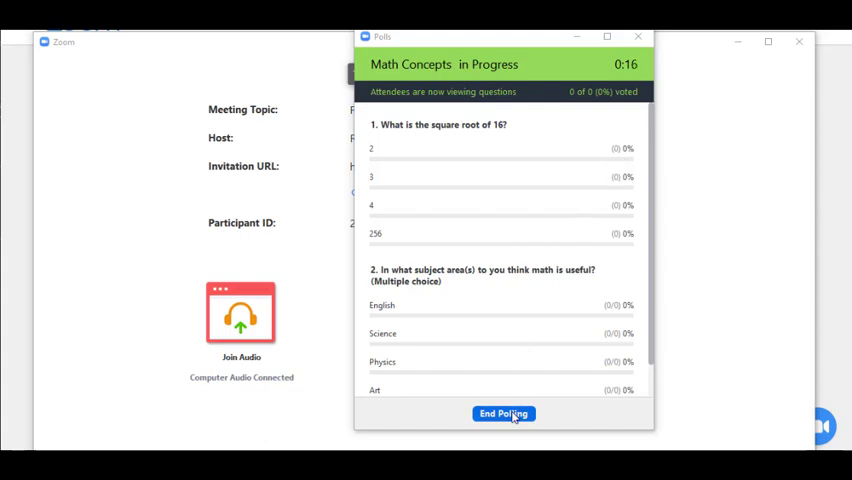
- End the Math Concepts poll, share its results, and close the Polls window
left_click(504, 412)
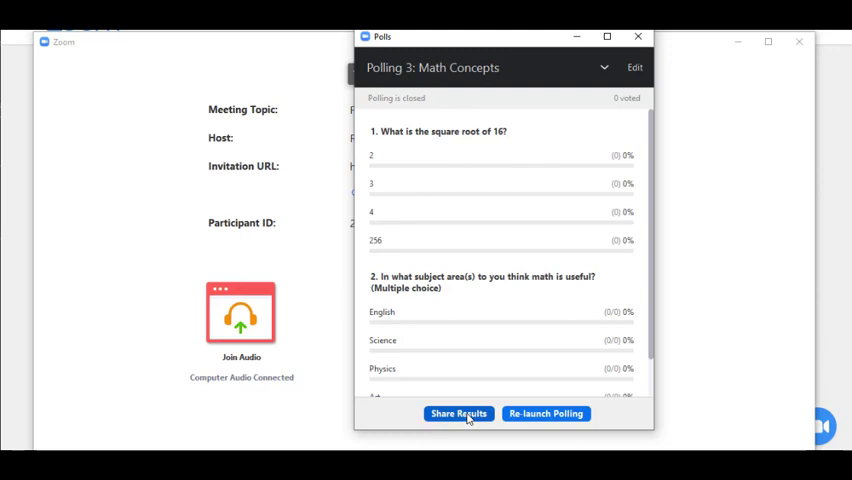
left_click(458, 412)
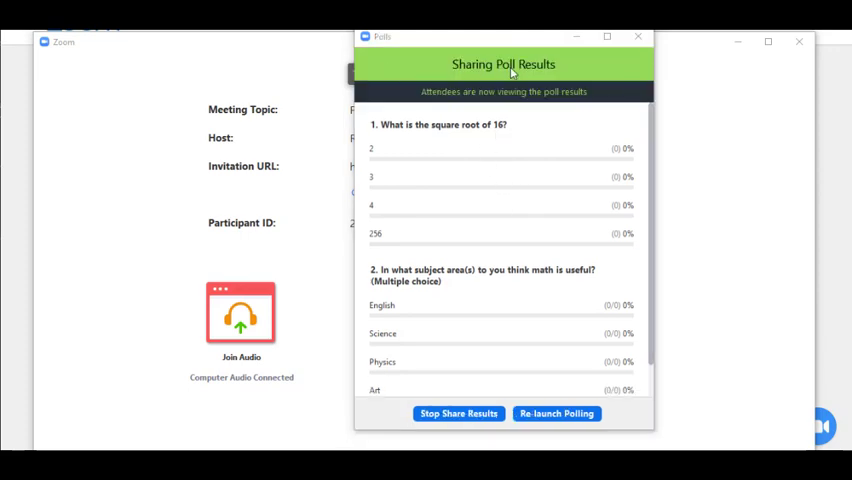
mouse_move(508, 104)
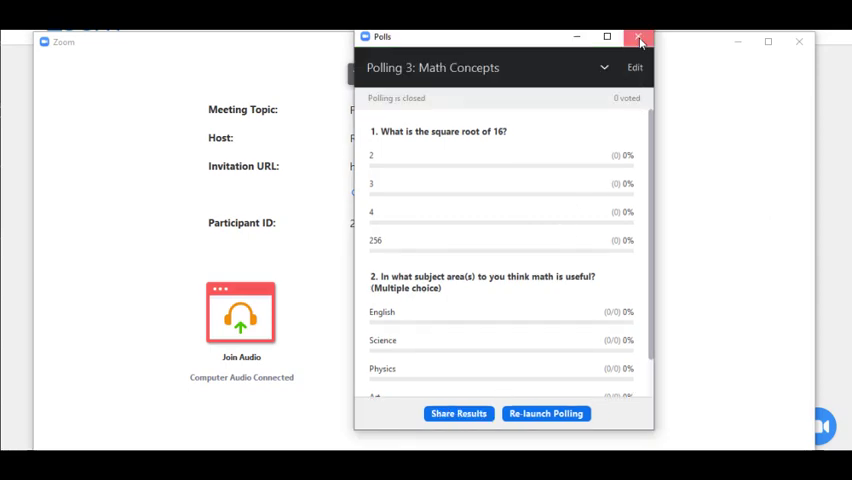
left_click(640, 36)
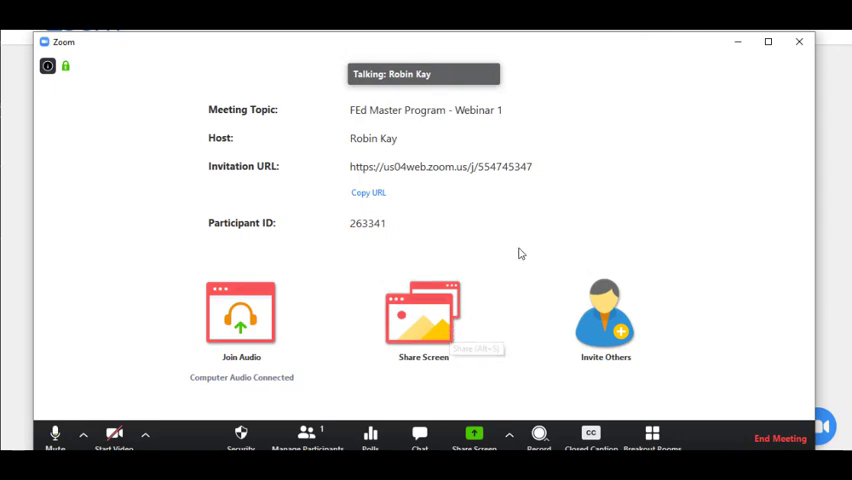